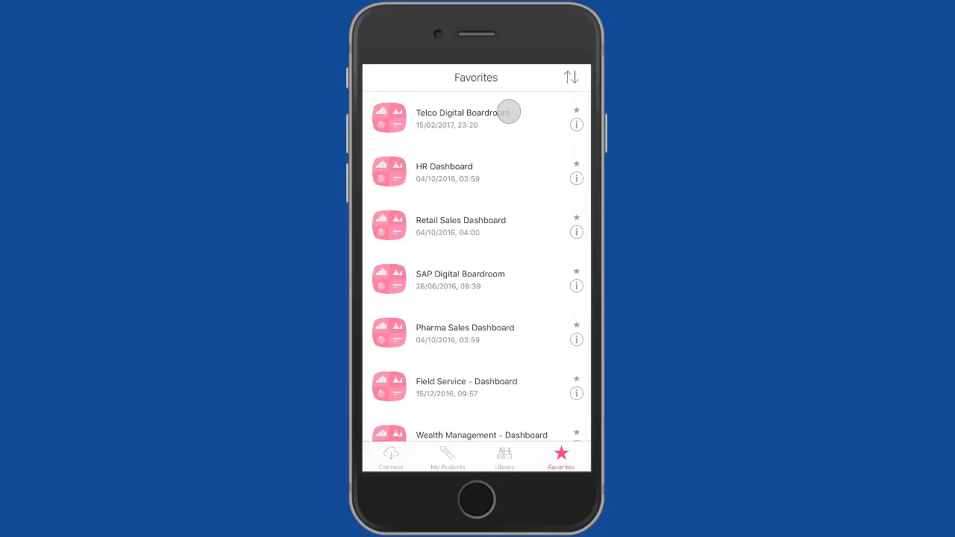
Step: Launch the Telco Digital Boardroom from Favorites and scroll to the Revenue vs Revenue Target chart
left_click(456, 114)
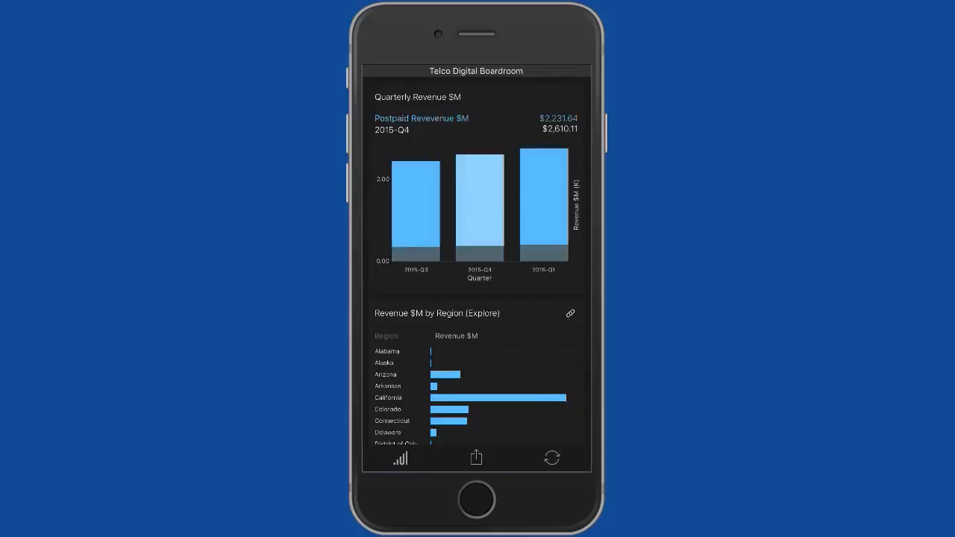
scroll("down", 3)
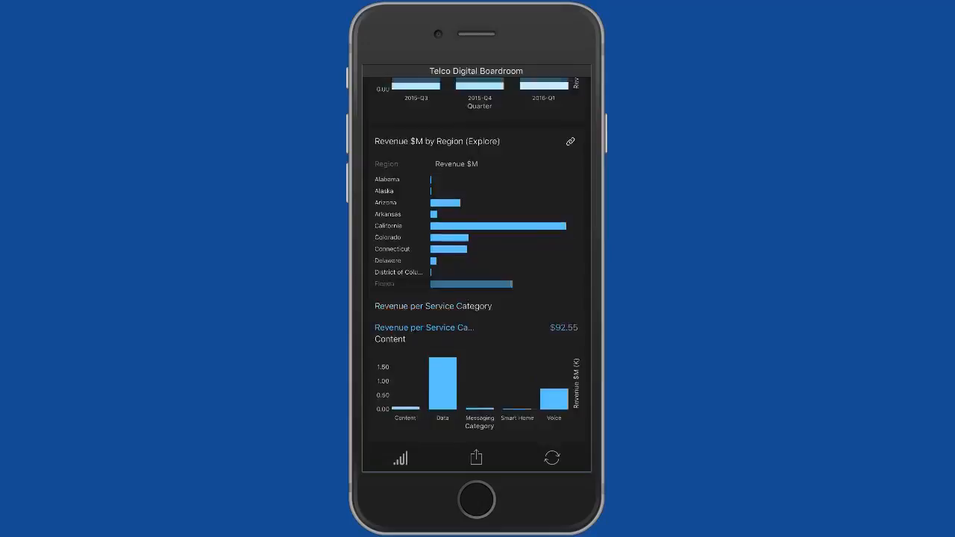
scroll("down", 3)
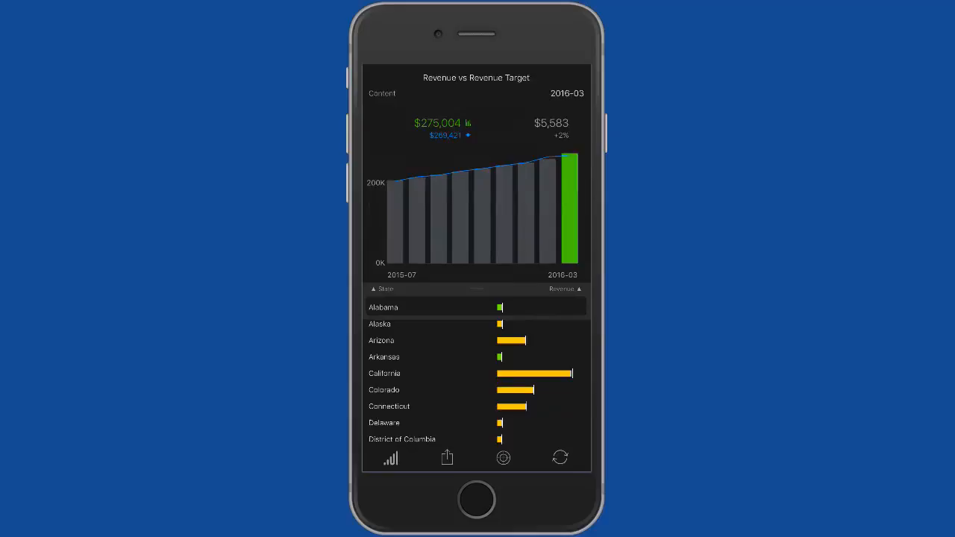
Step: Select the 2016-03 revenue bar, scrub the monthly bars and annotate the variation chart in red
left_click(570, 209)
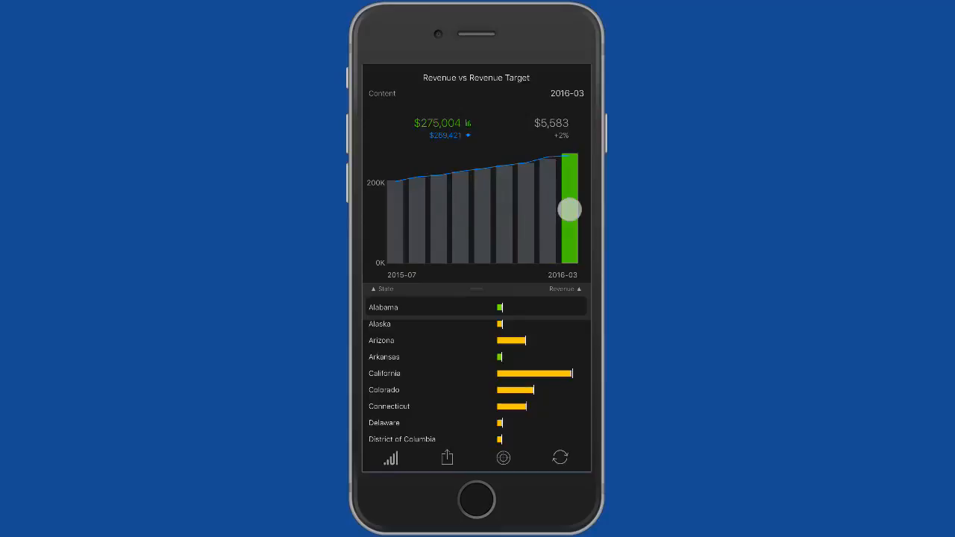
left_click_drag(570, 209, 519, 238)
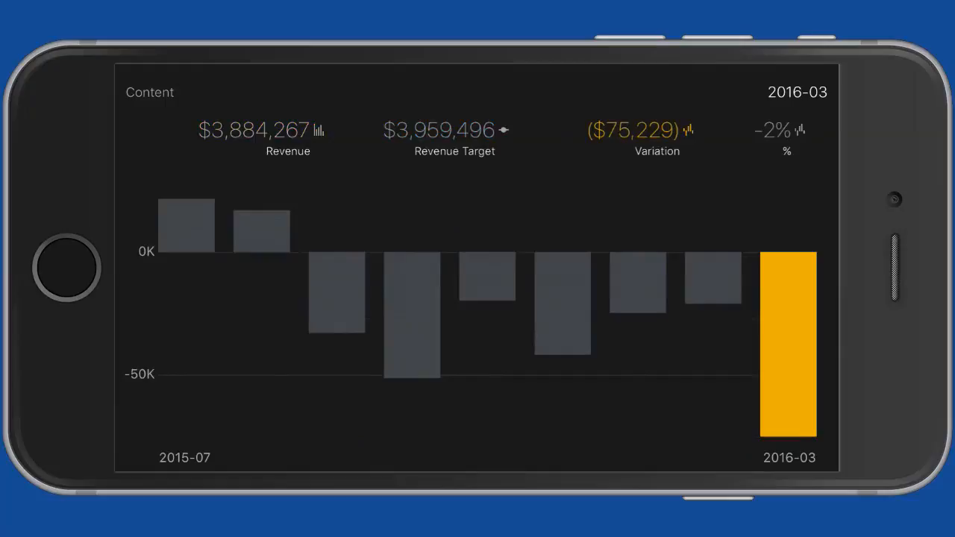
left_click(788, 366)
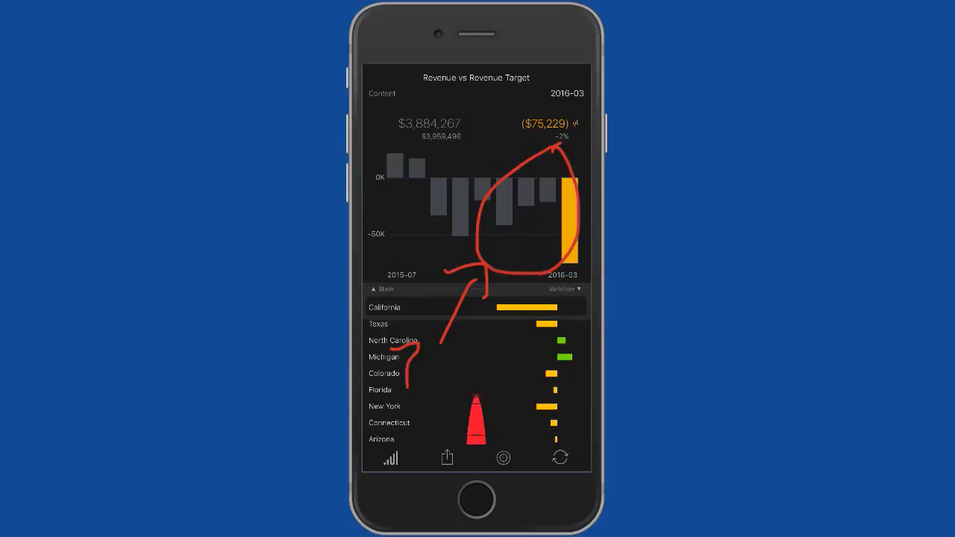
left_click(447, 456)
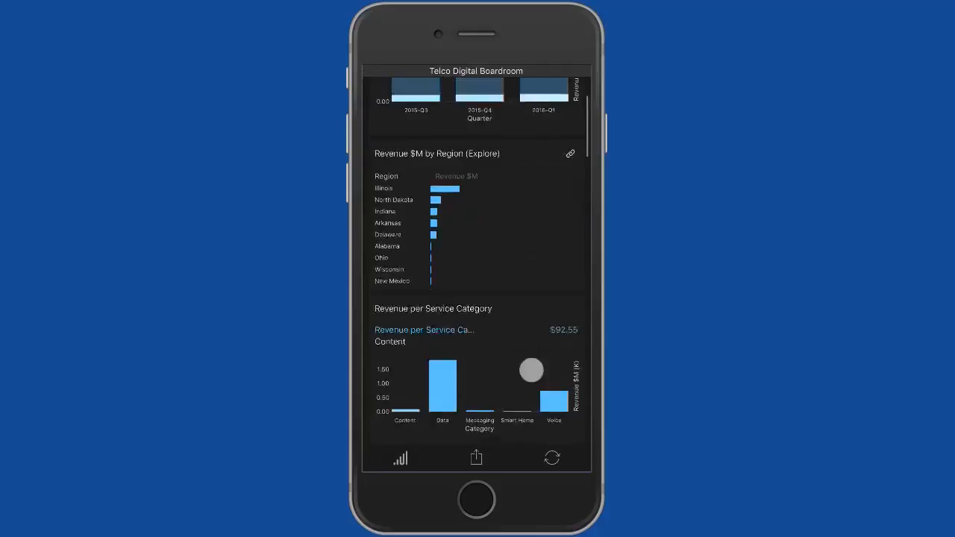
scroll("down", 3)
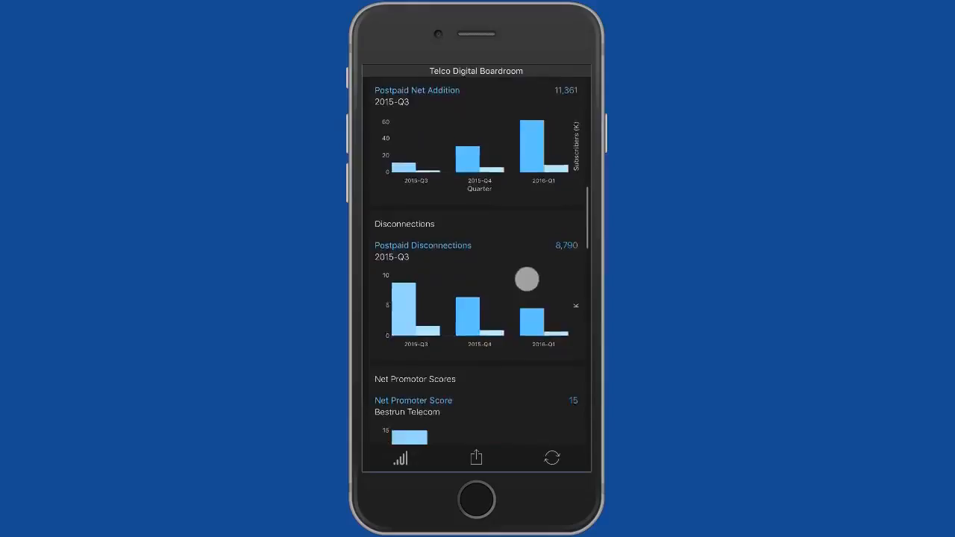
scroll("down", 3)
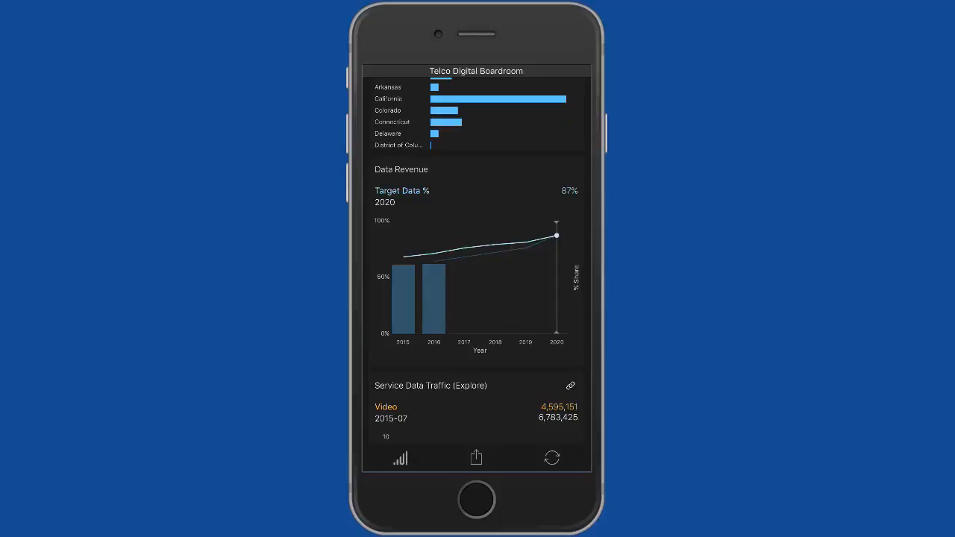
scroll("down", 3)
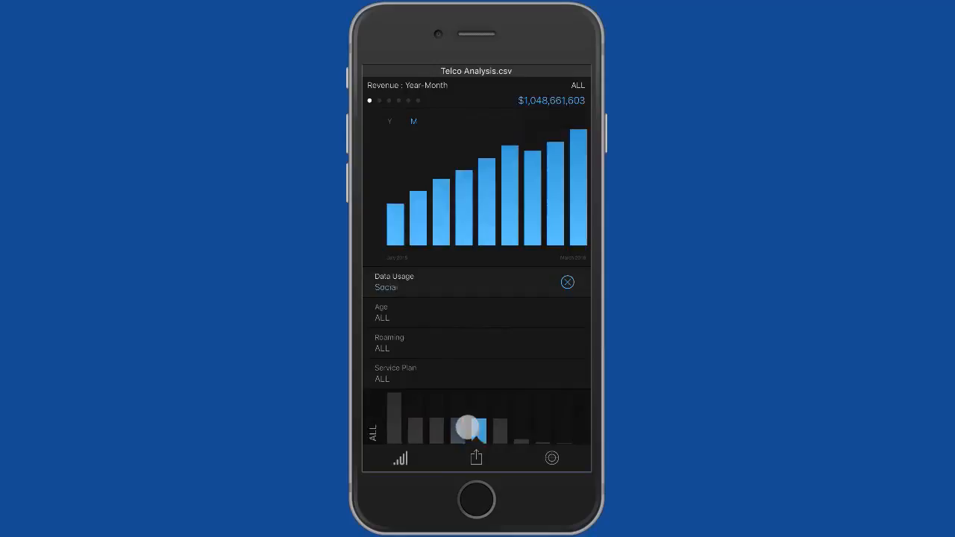
Step: Slice the monthly revenue chart by a Data Usage value, then clear the filter
left_click(568, 282)
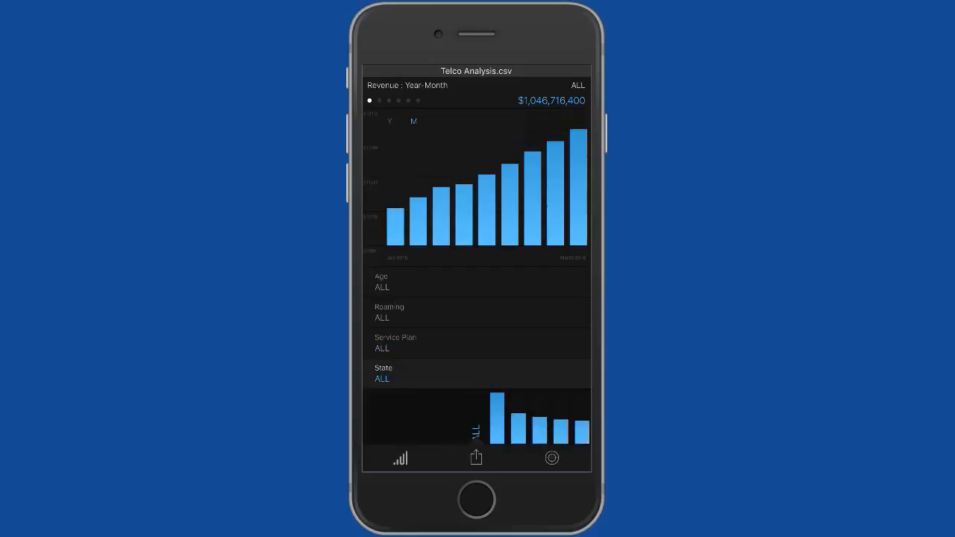
left_click(472, 418)
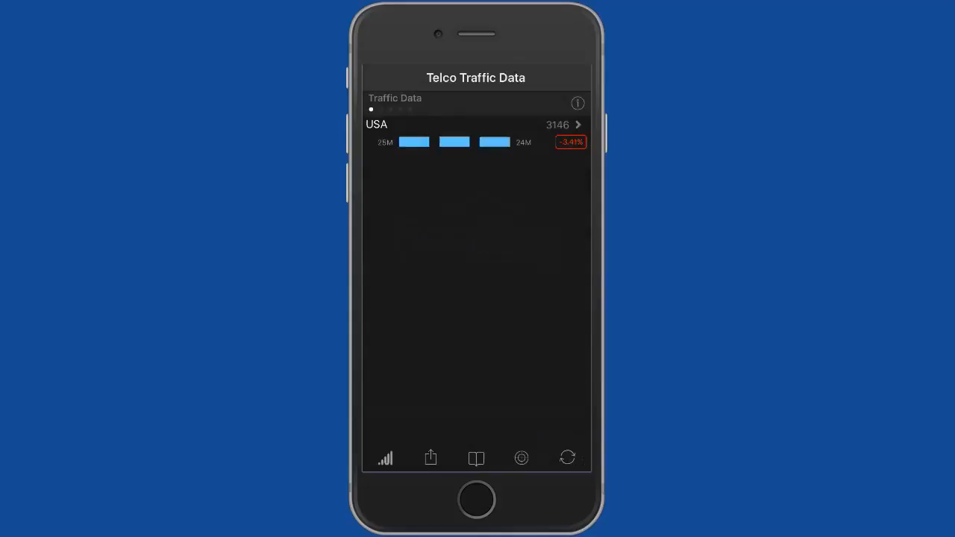
Step: Sort the traffic list by 2016-03 data, then drill from USA into CA and Butte
left_click(475, 125)
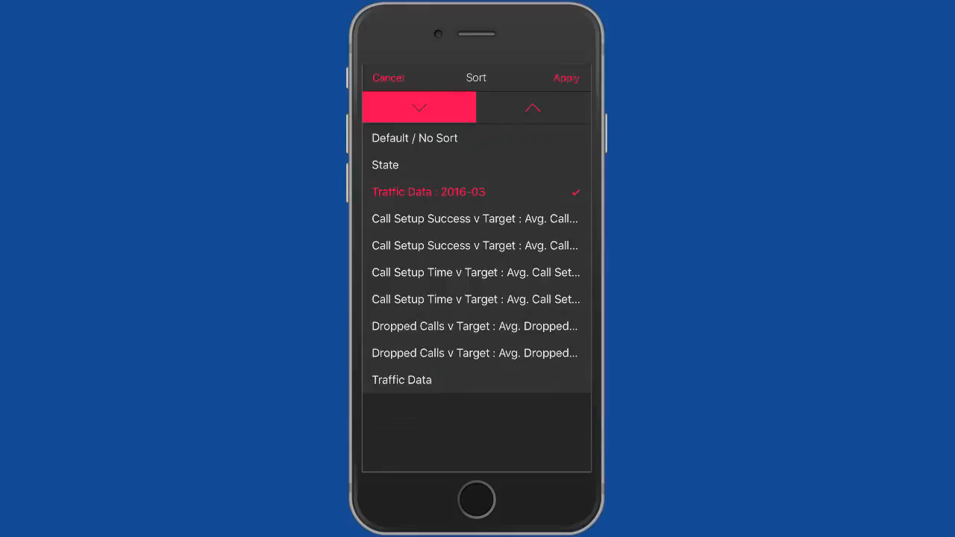
left_click(567, 78)
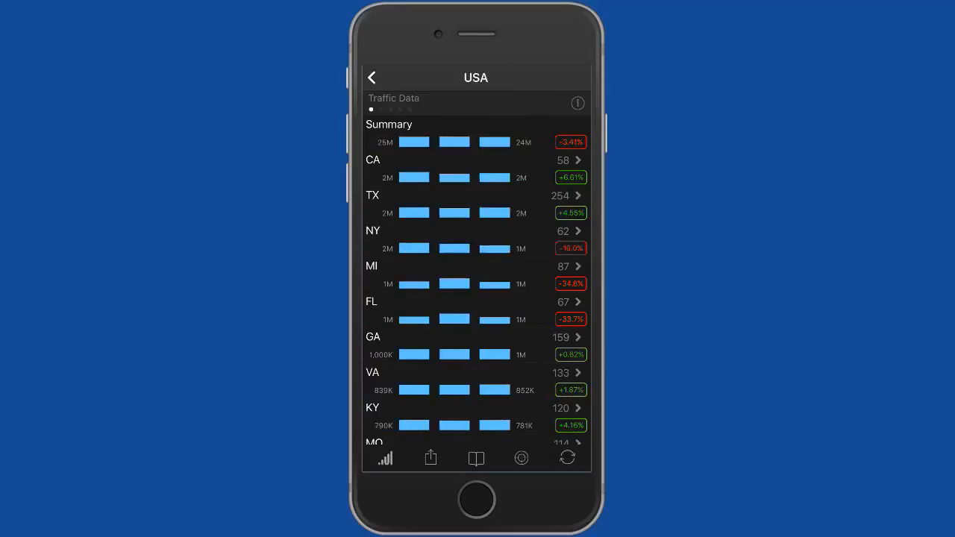
left_click(475, 160)
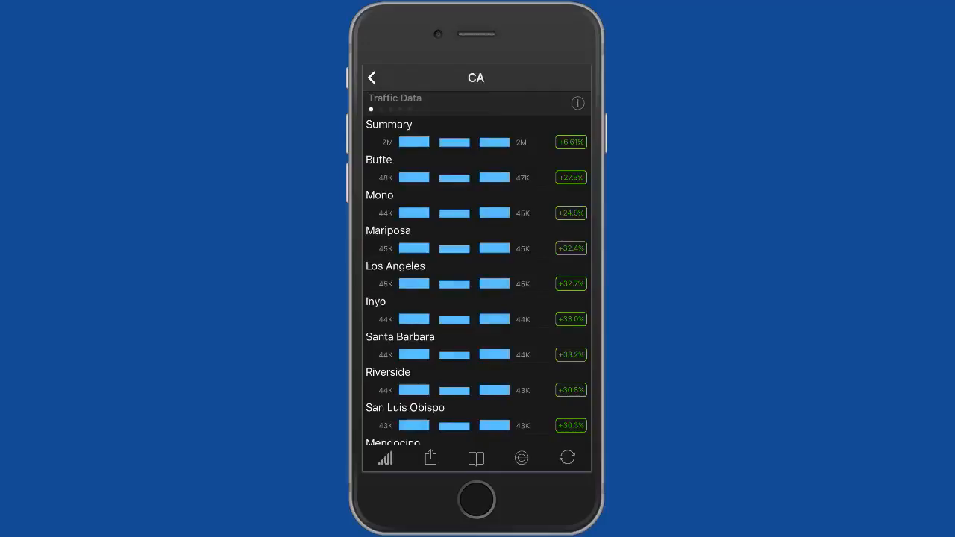
left_click(510, 173)
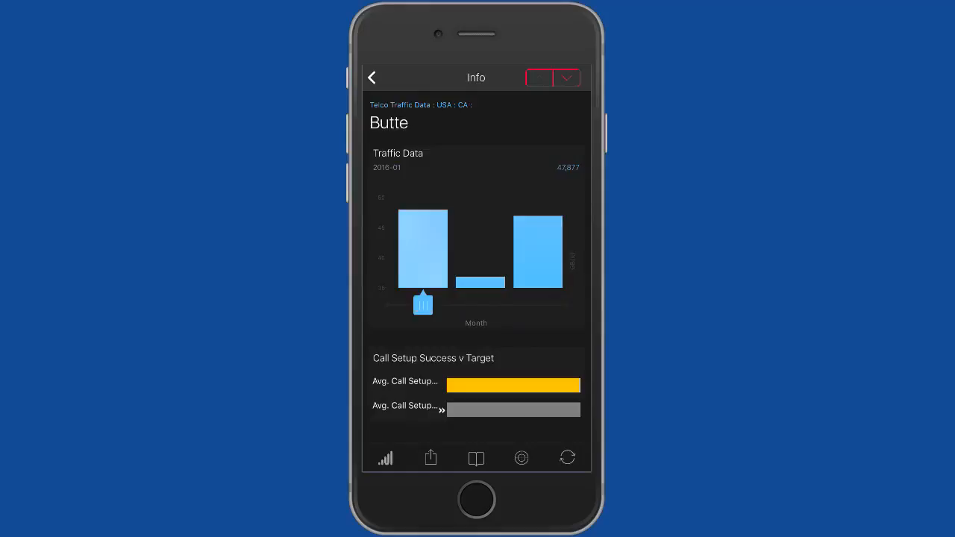
Step: Scroll Butte's Info page down to the call target bars and Cell Details
scroll("down", 3)
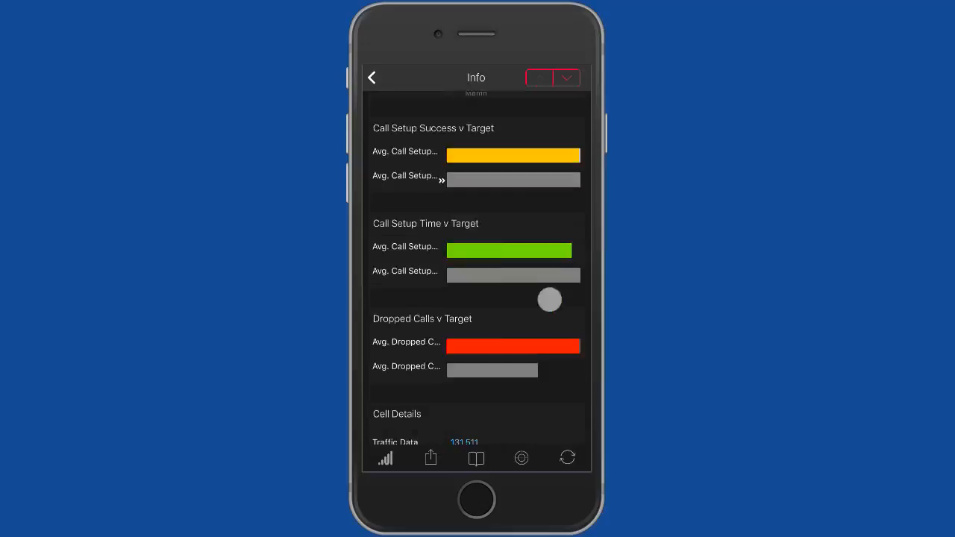
scroll("down", 3)
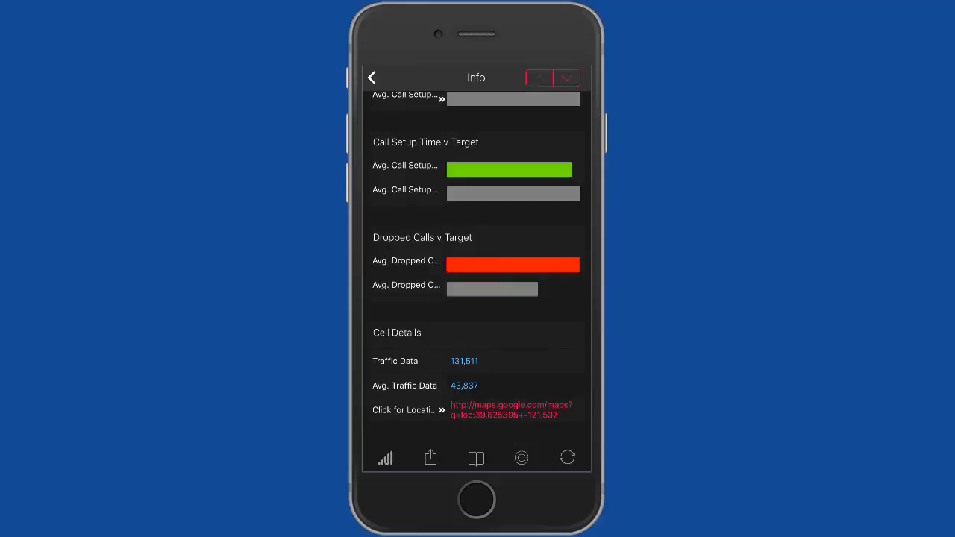